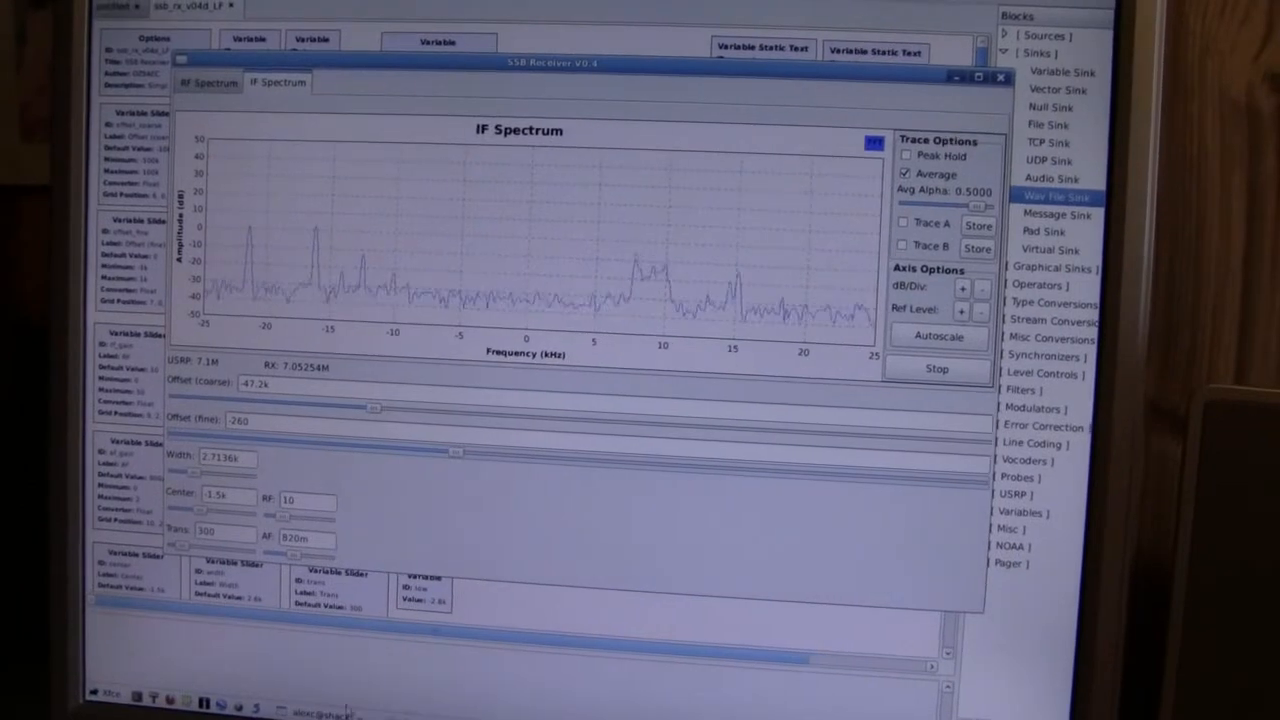
Close the SSB Receiver V0.4 window to stop the running receiver
left_click(1000, 77)
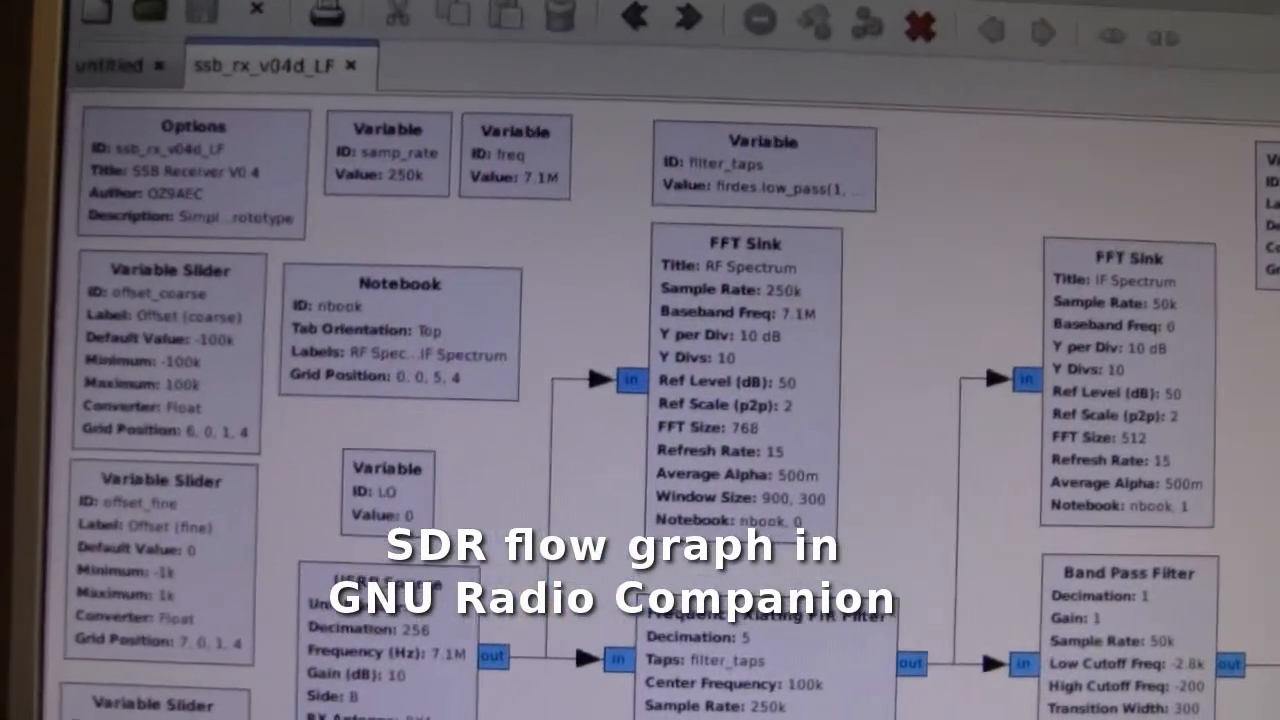
Scroll down through the SSB receiver flow graph
scroll("down", 3)
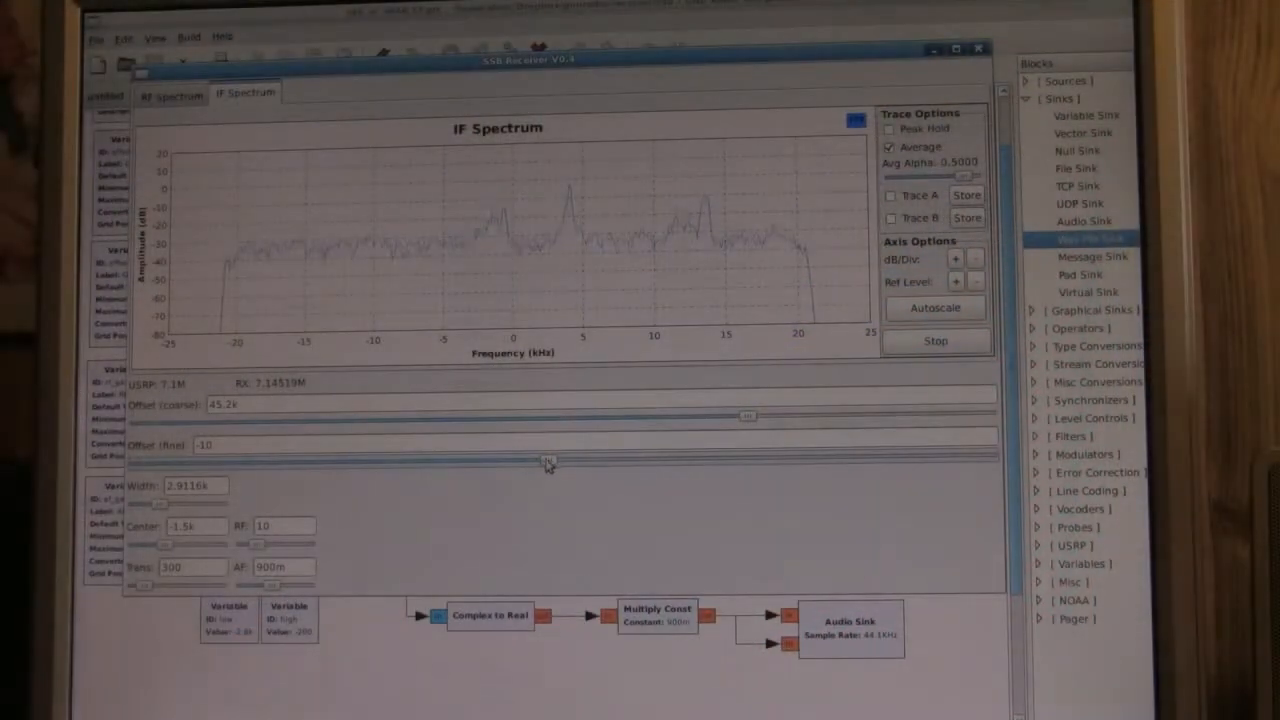
Settle the fine offset at -145 after trying -285 and -200, then narrow width to 2.7334k
left_click_drag(547, 458, 445, 461)
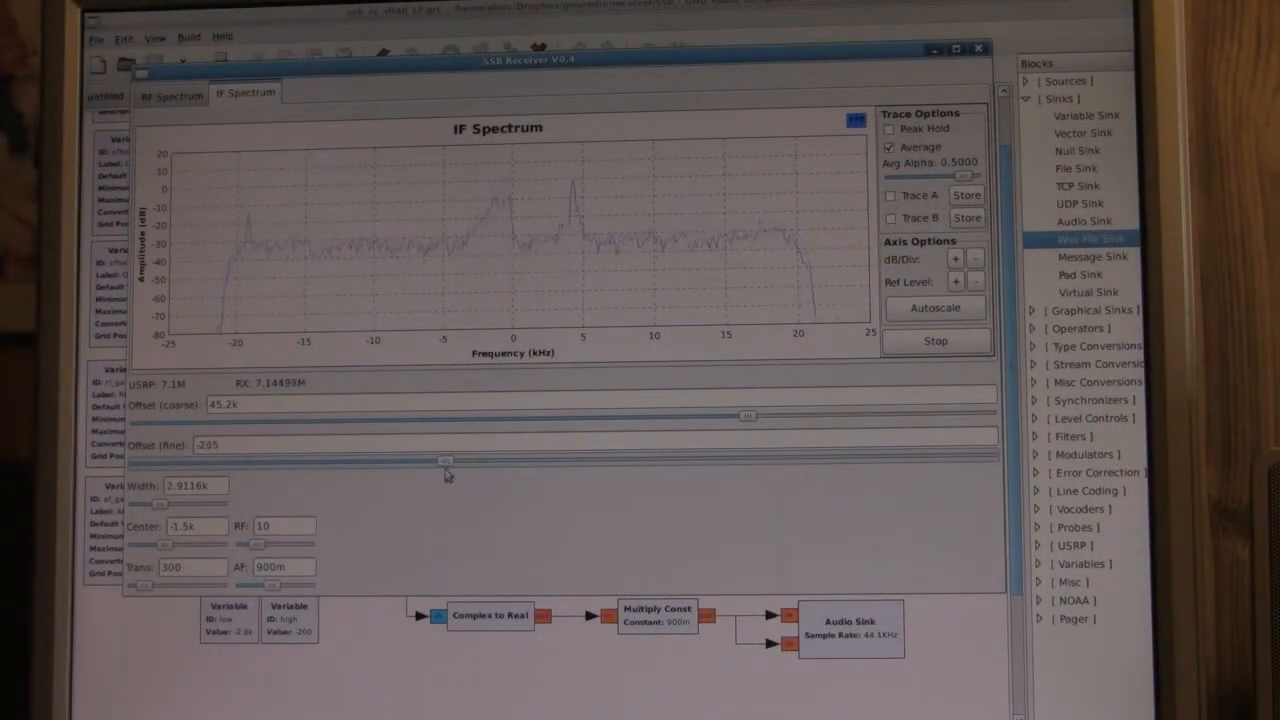
left_click_drag(445, 461, 470, 461)
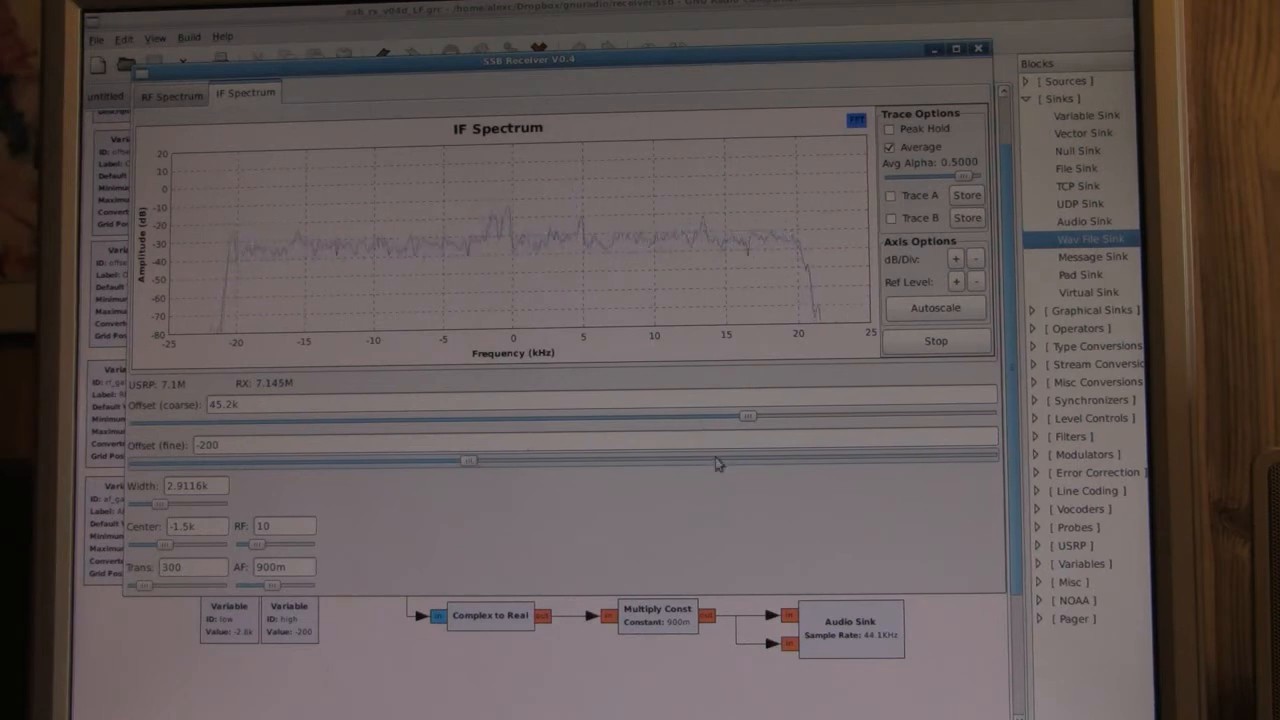
mouse_move(500, 177)
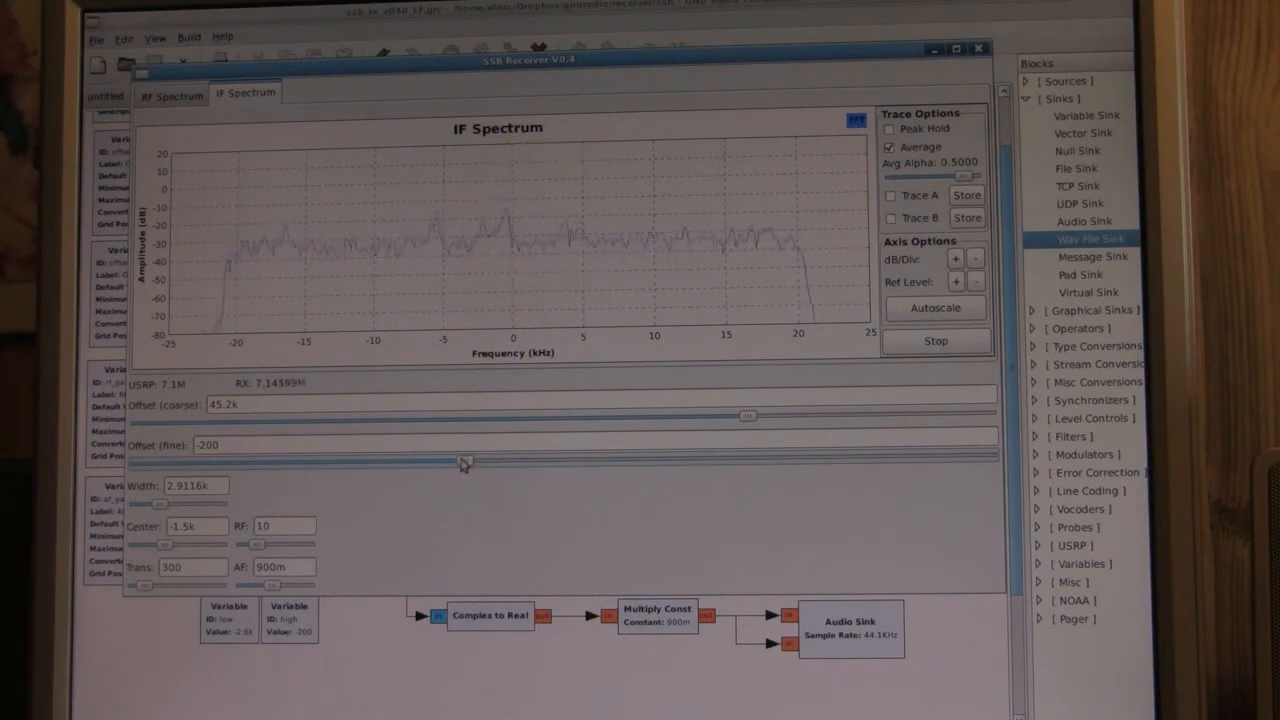
left_click_drag(463, 457, 498, 457)
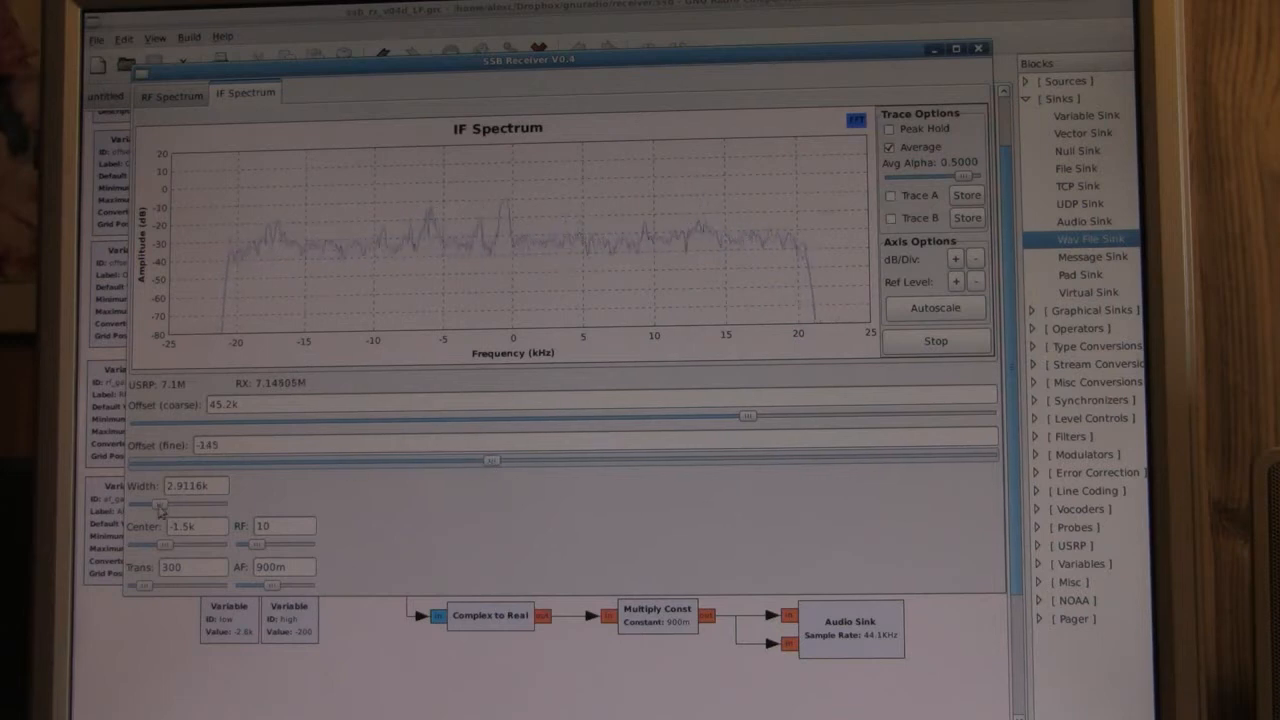
left_click_drag(162, 505, 158, 505)
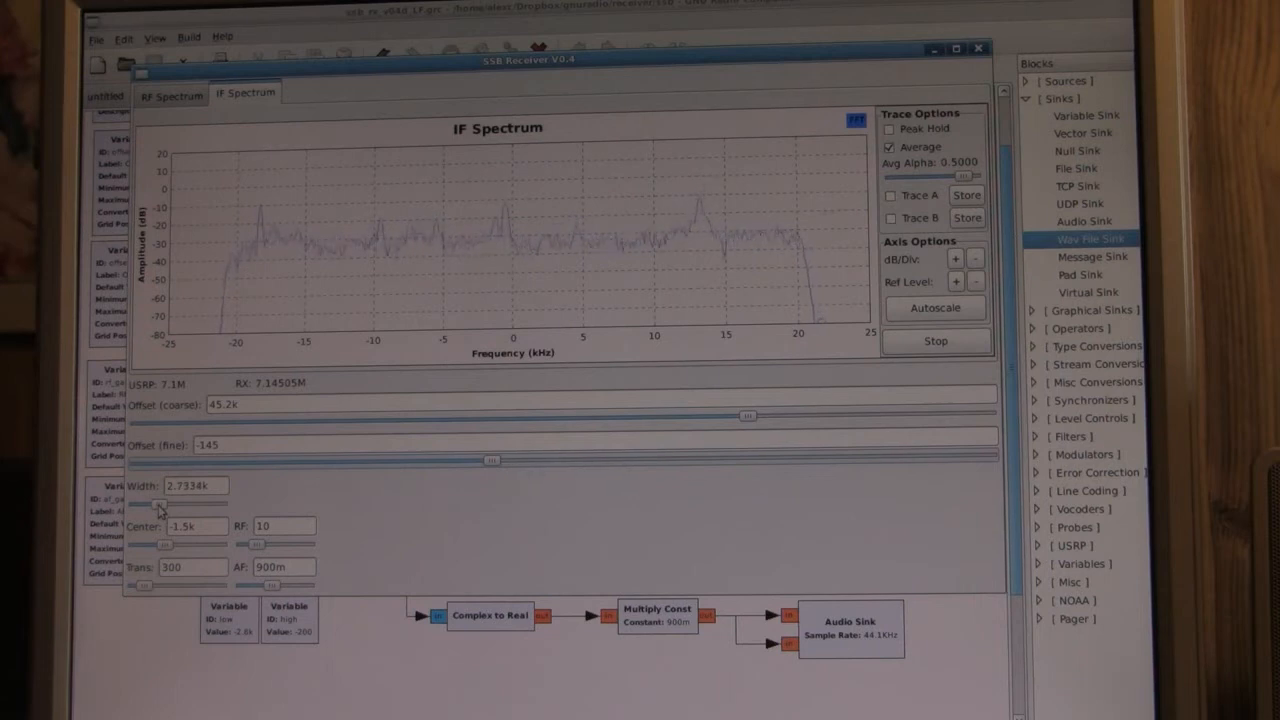